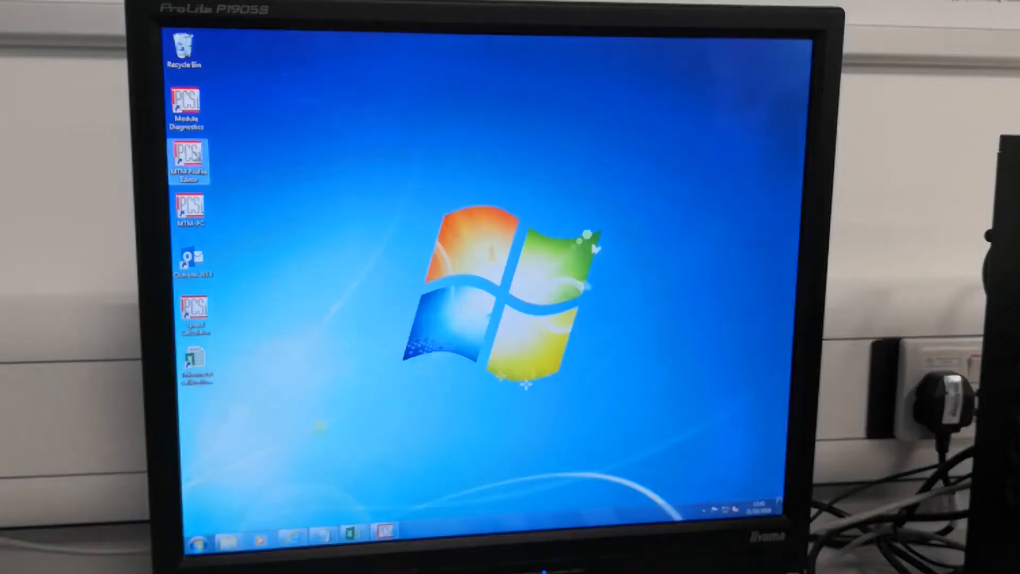
Step: Launch MTM Profile Editor and show the new-profile type options
double_click(188, 156)
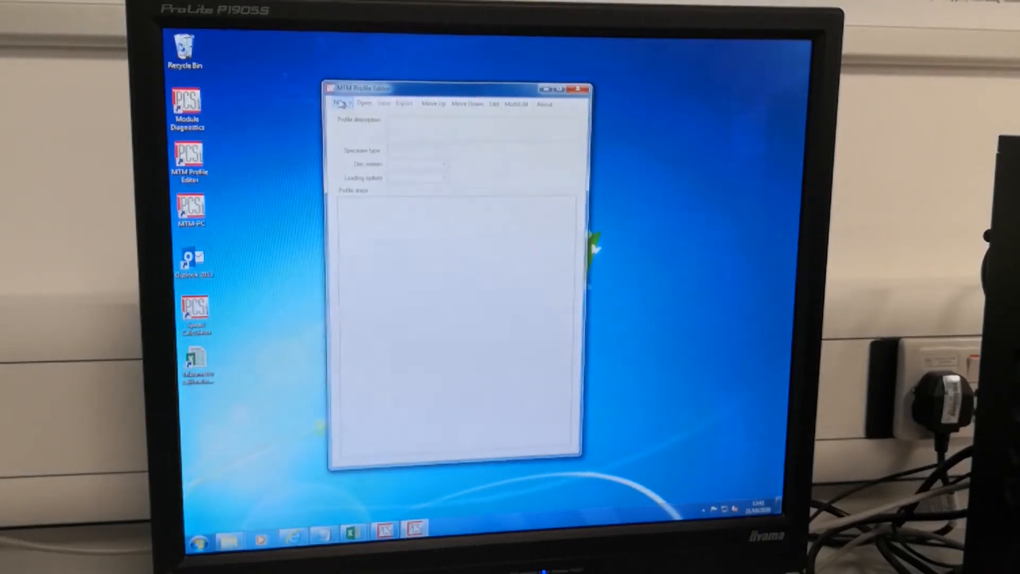
click(339, 103)
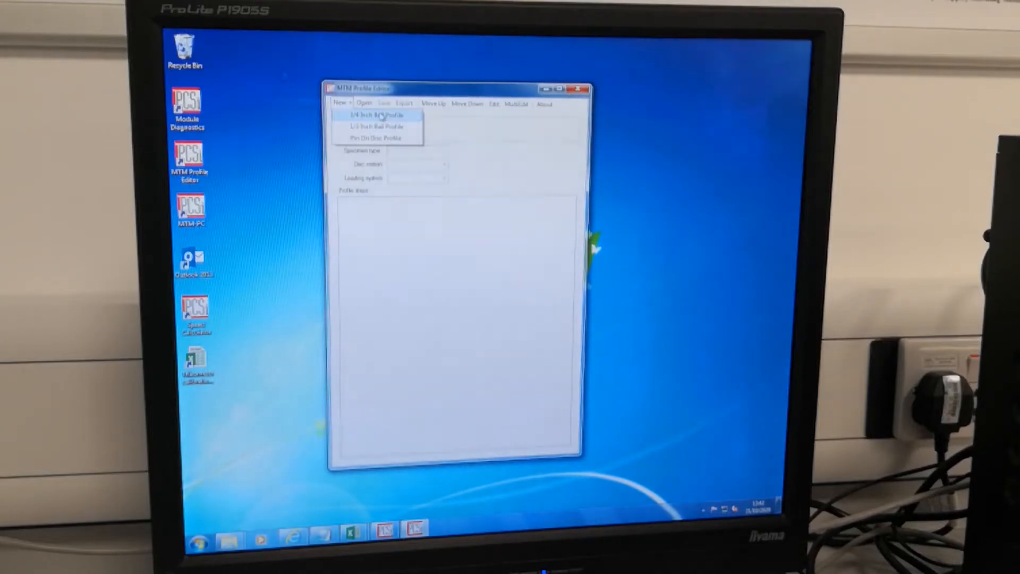
Step: Create a 3/4 inch ball profile with Normal disc motion and Low Load loading system
click(372, 115)
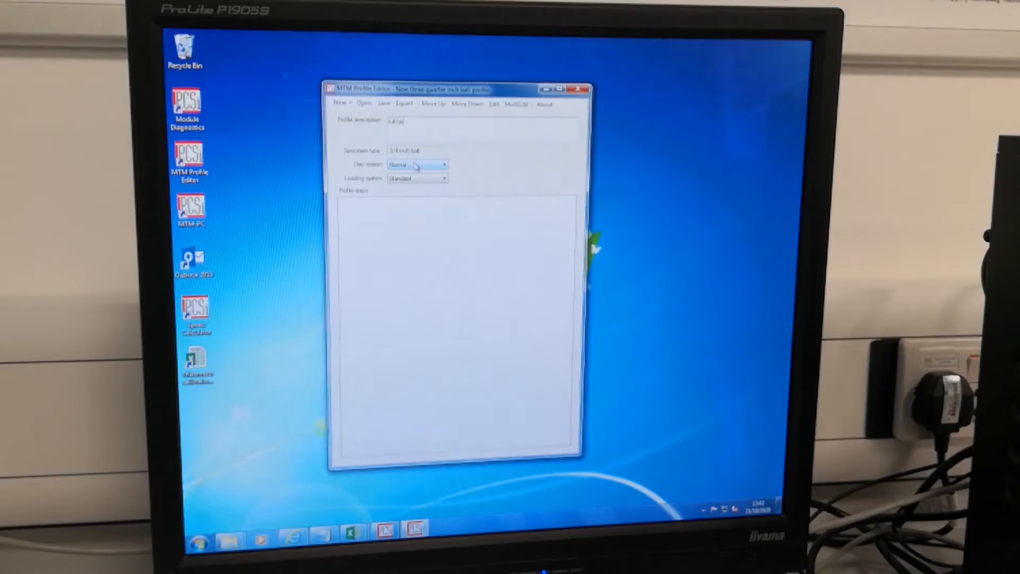
click(443, 164)
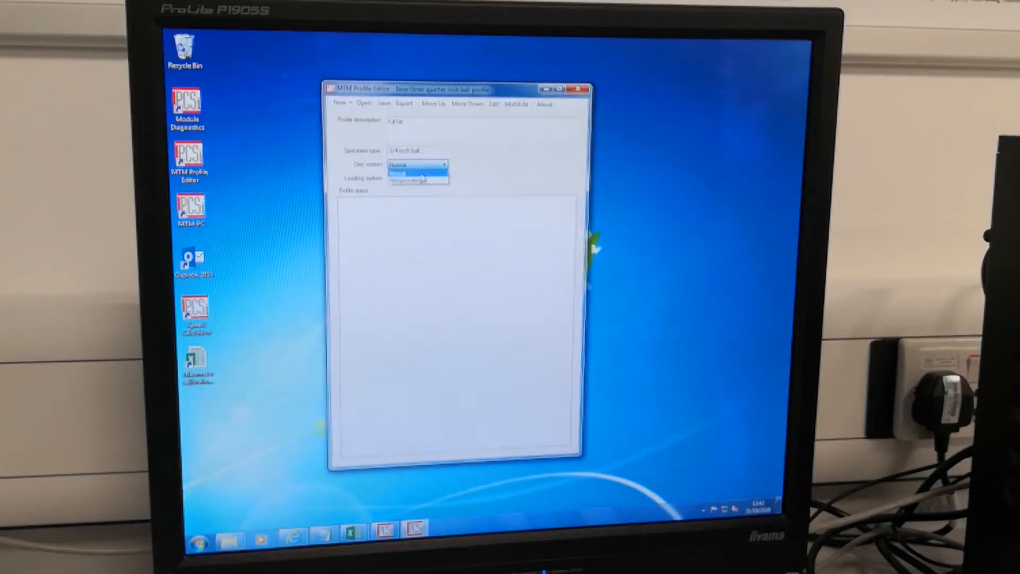
click(416, 176)
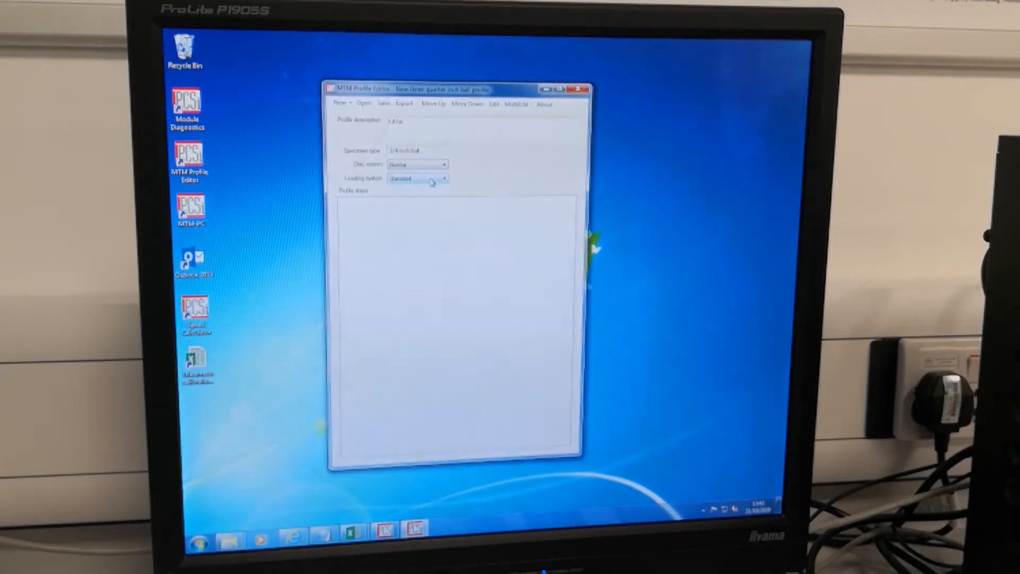
click(443, 178)
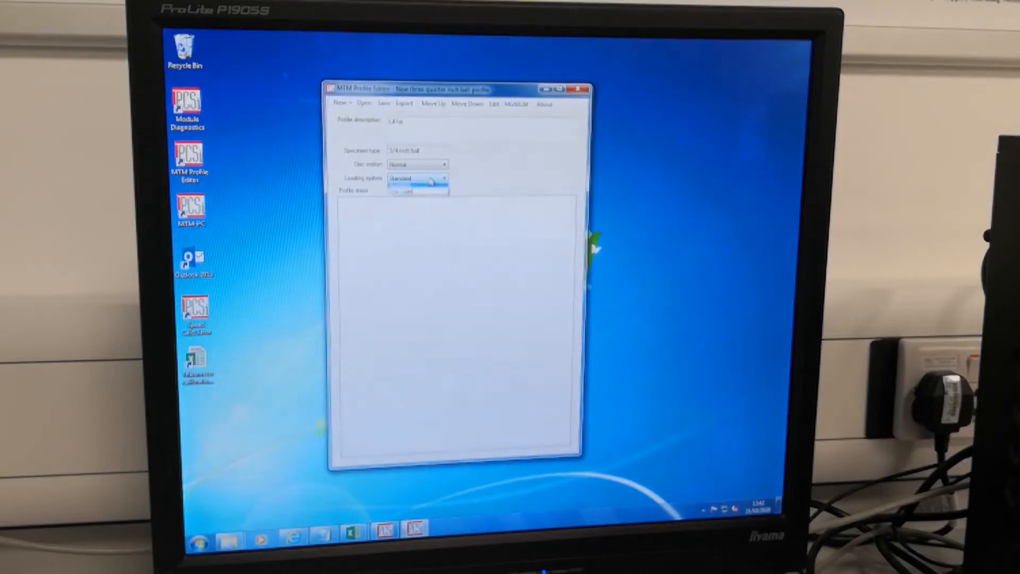
click(418, 179)
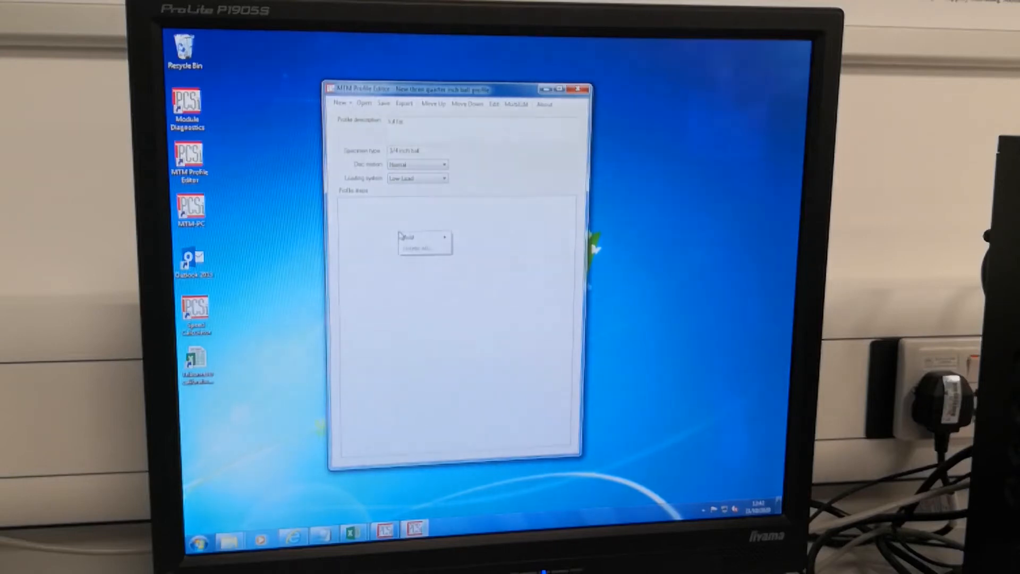
Step: Add a Stribeck step to the profile's steps
click(422, 237)
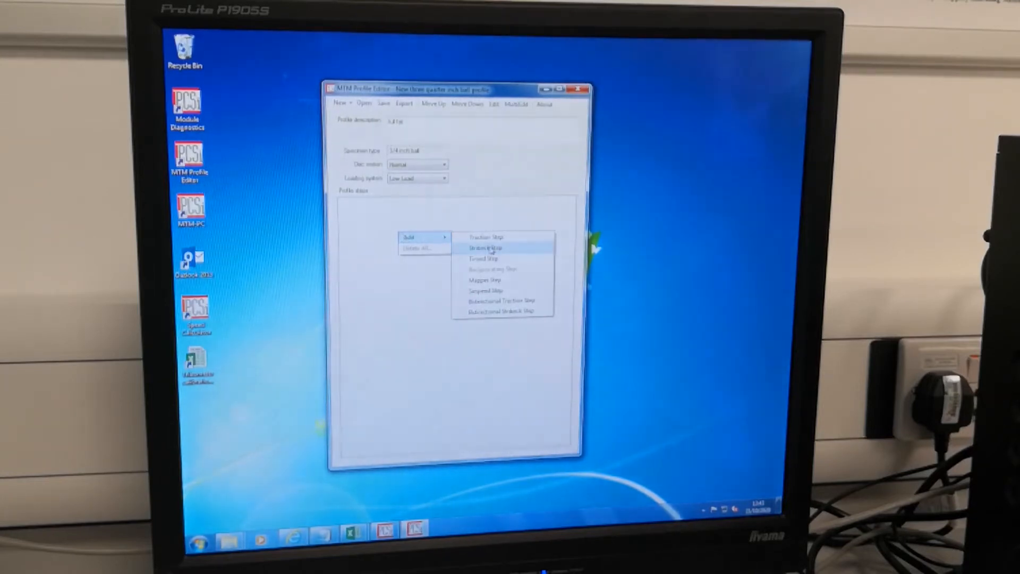
click(483, 248)
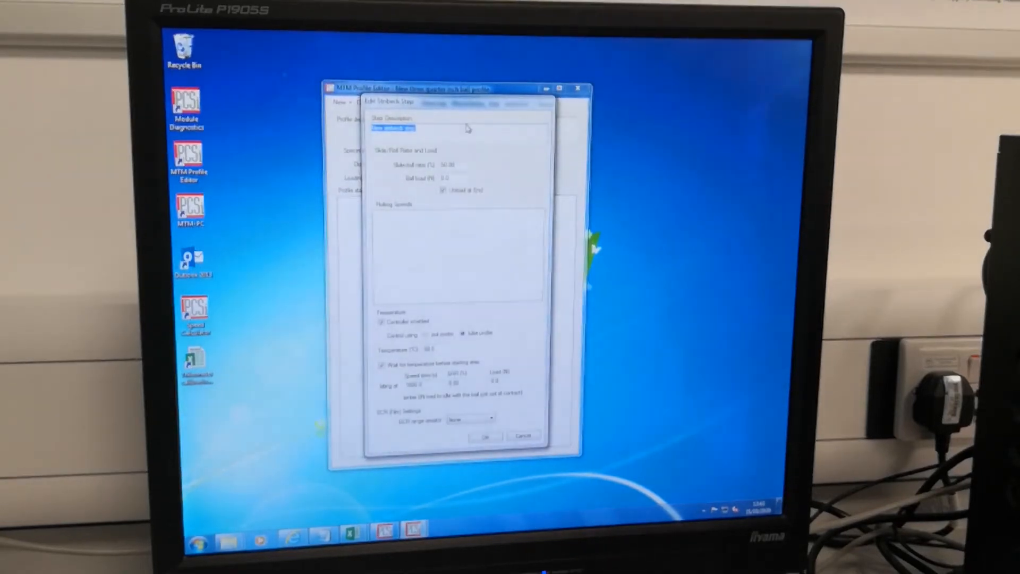
Step: Give the Stribeck step a description and 2 N ball load, and add a rolling-speed range
text(full fat)
click(460, 178)
text(2)
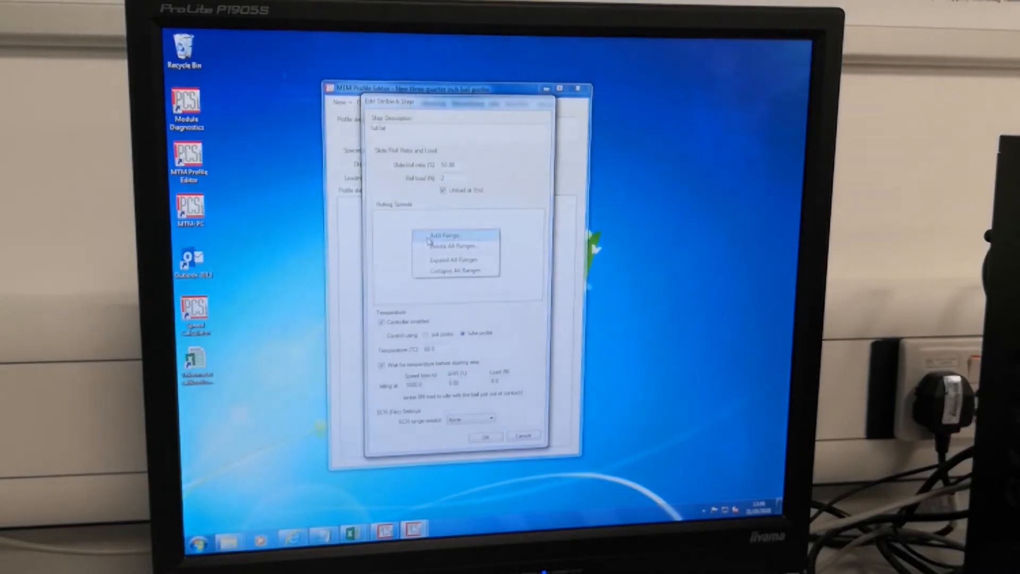
click(443, 235)
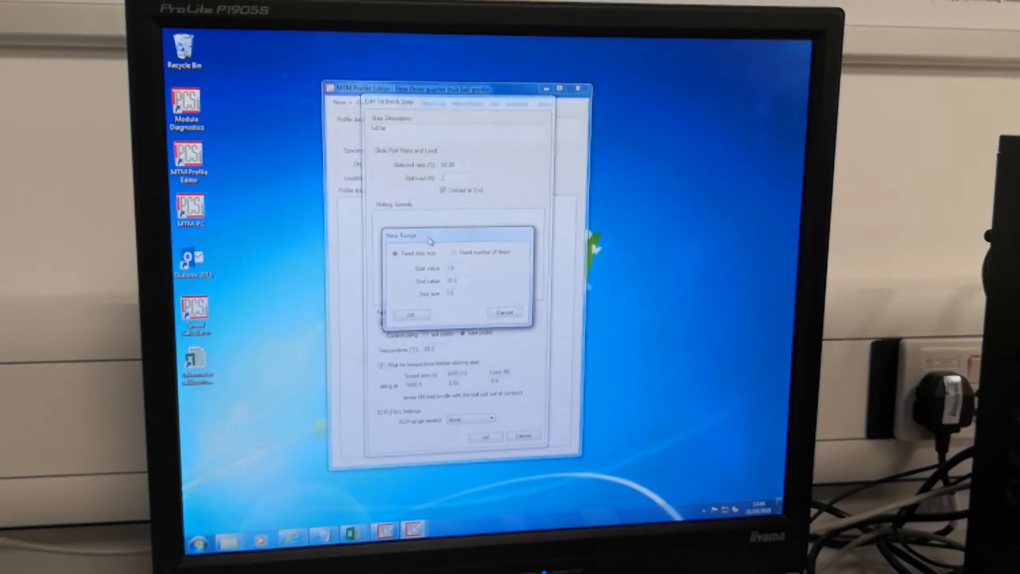
Step: Define a fixed-step rolling-speed range from 300 to 10 mm/s in 10 mm/s steps
click(453, 252)
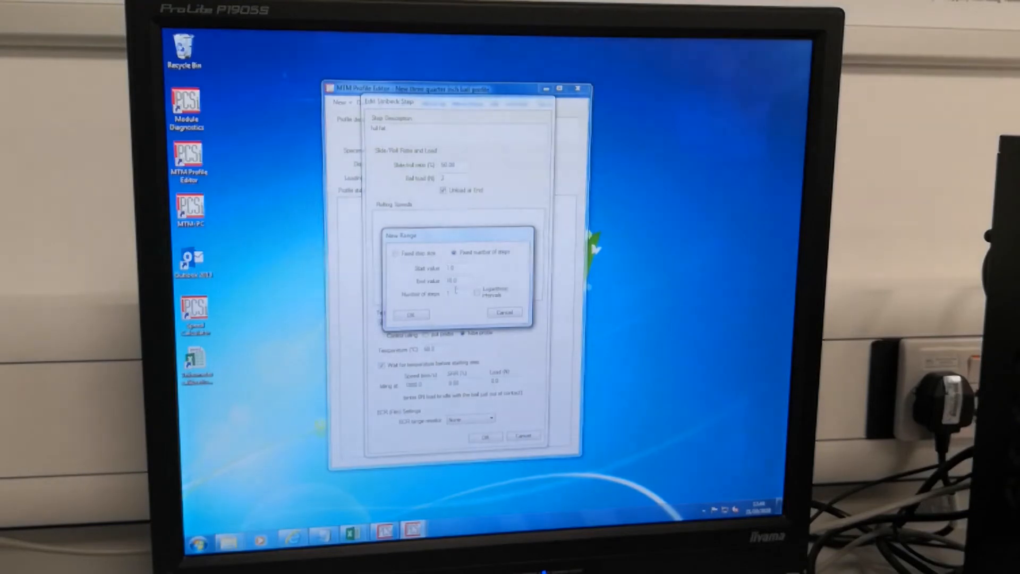
click(396, 252)
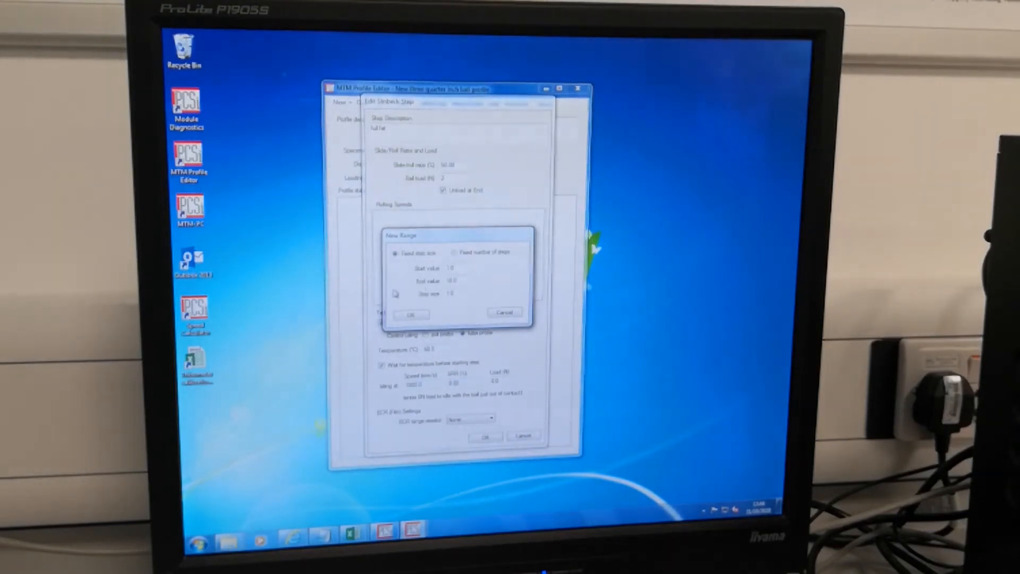
click(452, 268)
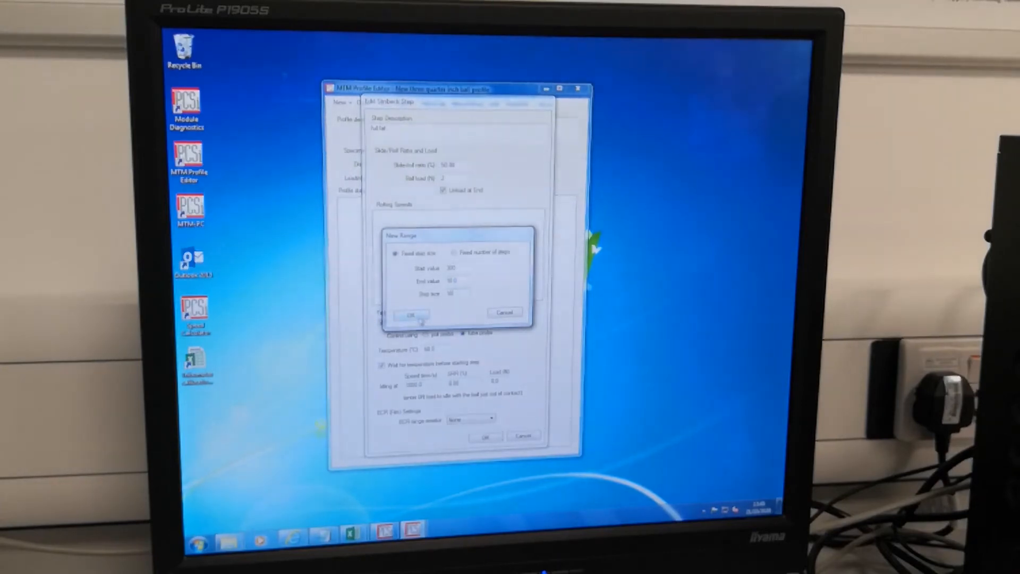
click(411, 313)
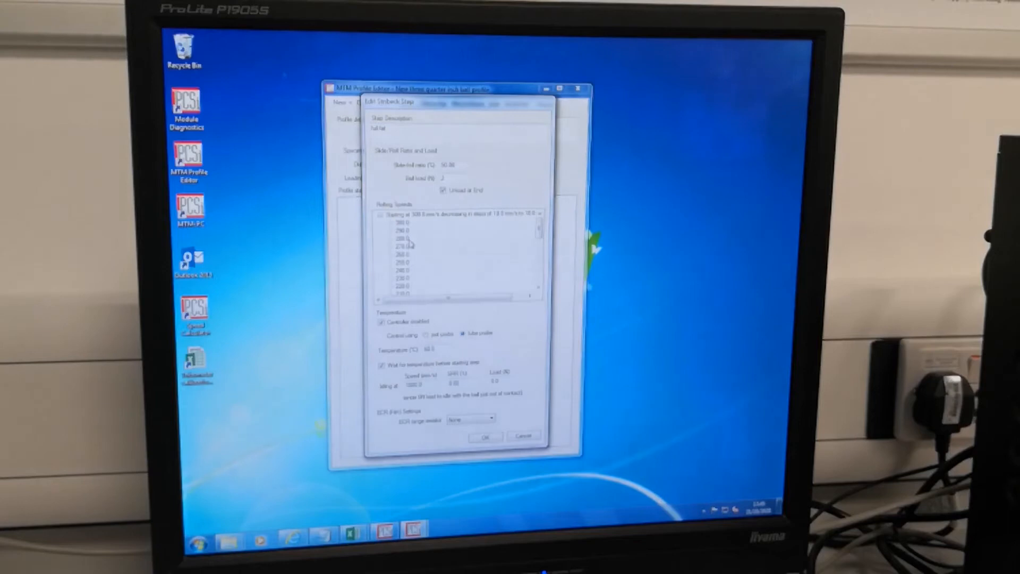
scroll(down, 3)
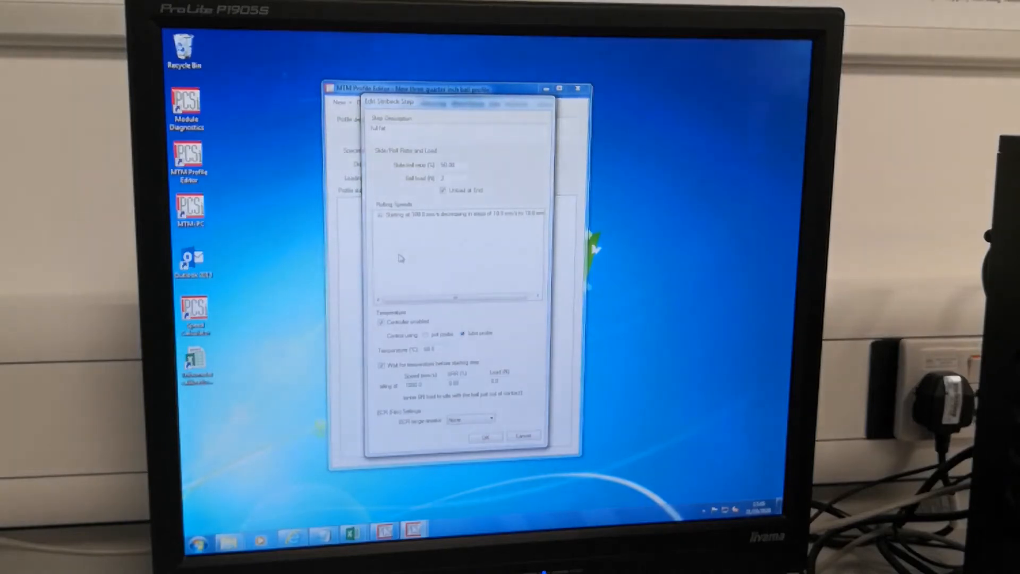
Step: Add a second rolling-speed range starting from 10 mm/s and edit its values
right_click(401, 258)
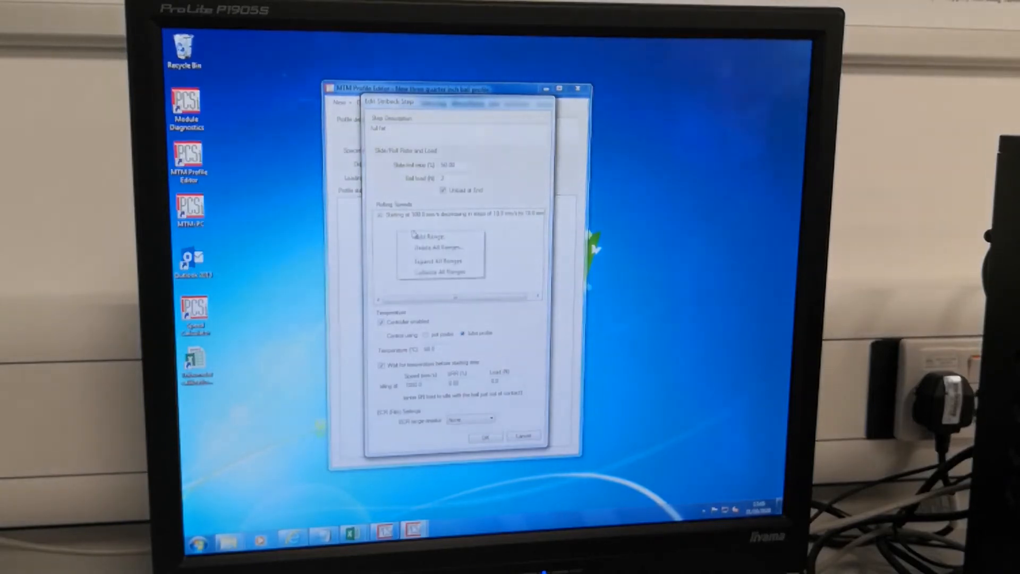
click(426, 236)
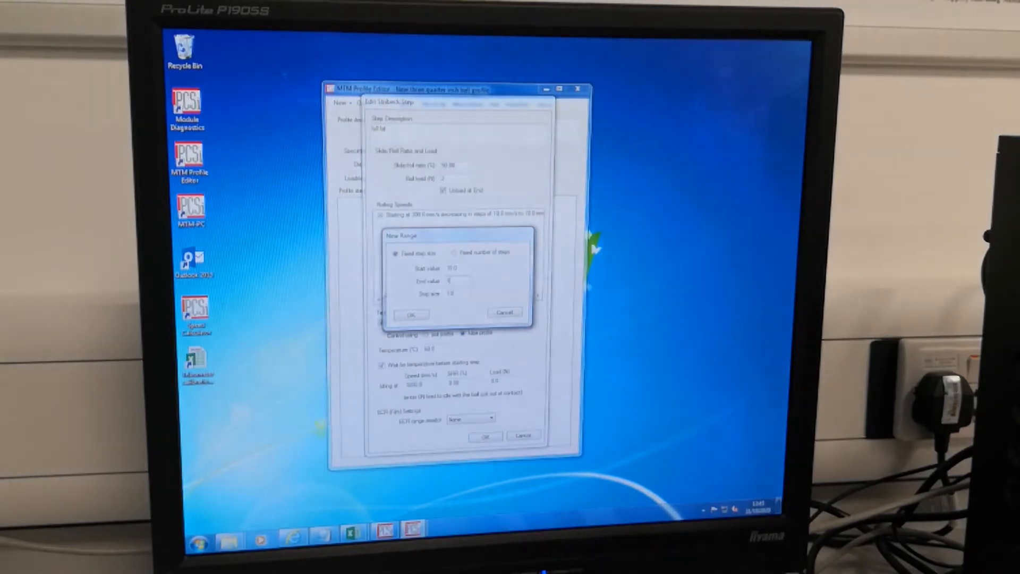
click(411, 314)
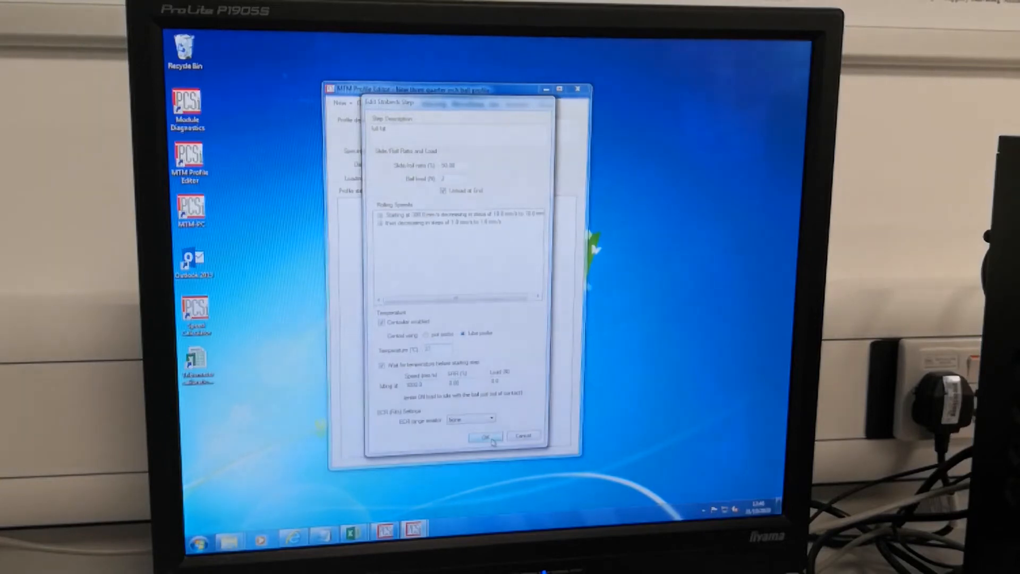
Step: Confirm the Stribeck step with both speed ranges and 37 °C temperature
click(483, 435)
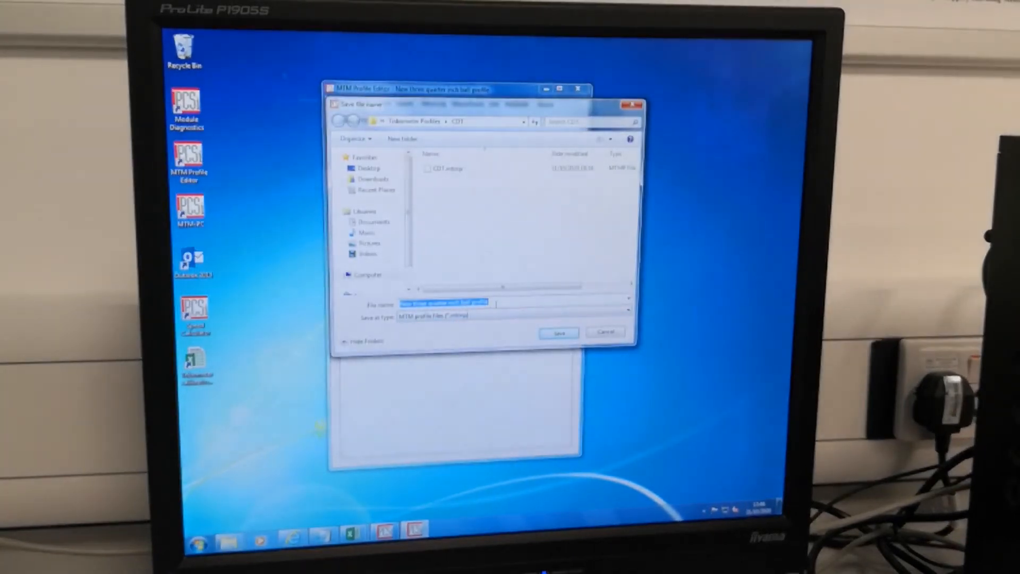
Step: Save the three-quarter inch ball profile under its default file name
click(558, 333)
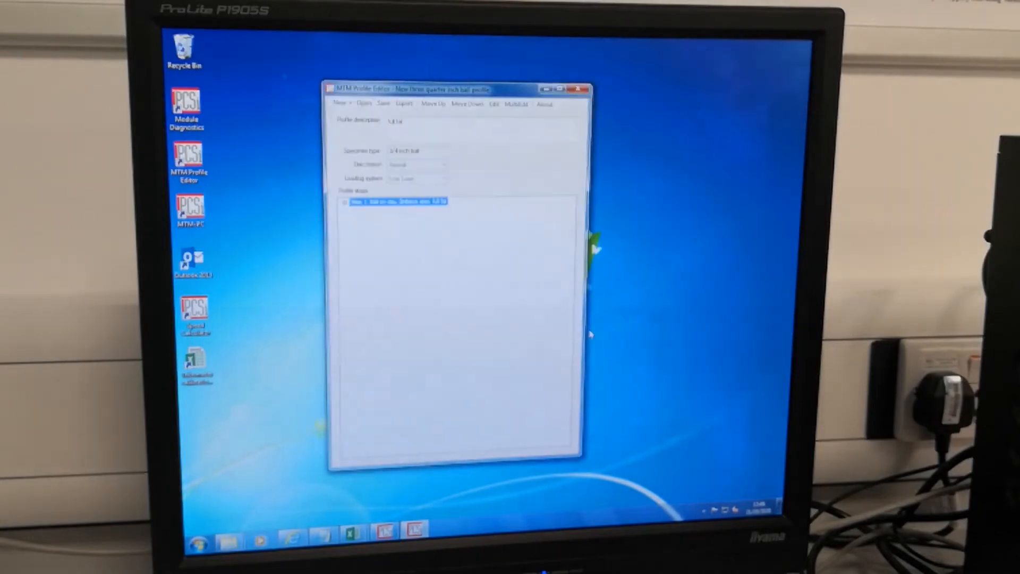